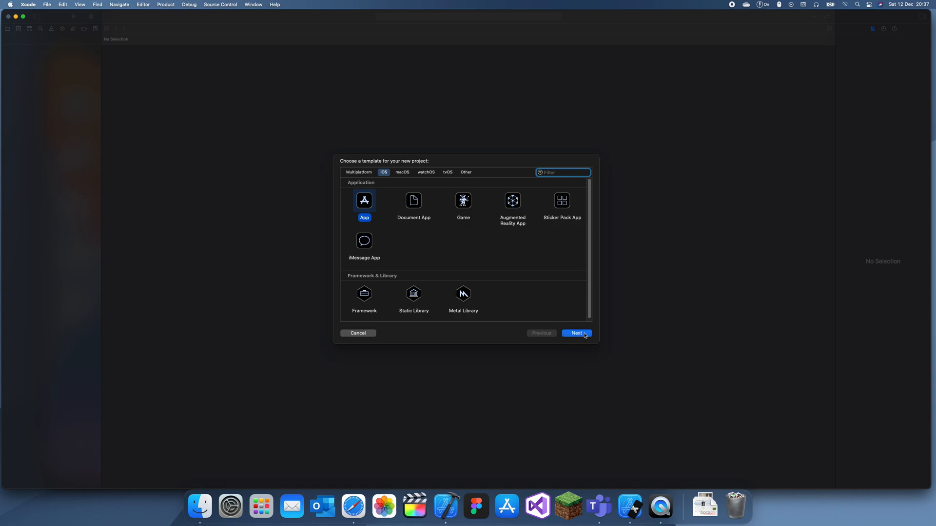
Create a new iOS App project named imageView_demo
click(575, 333)
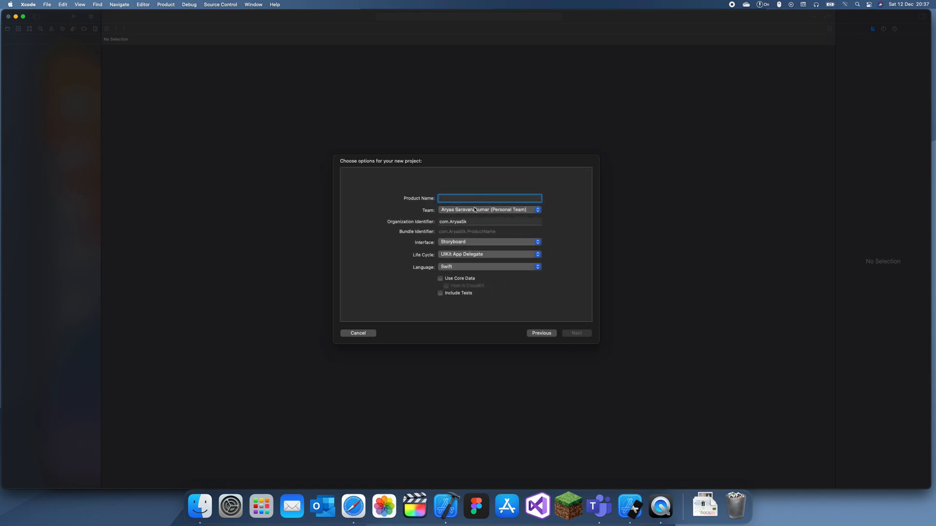
text(image)
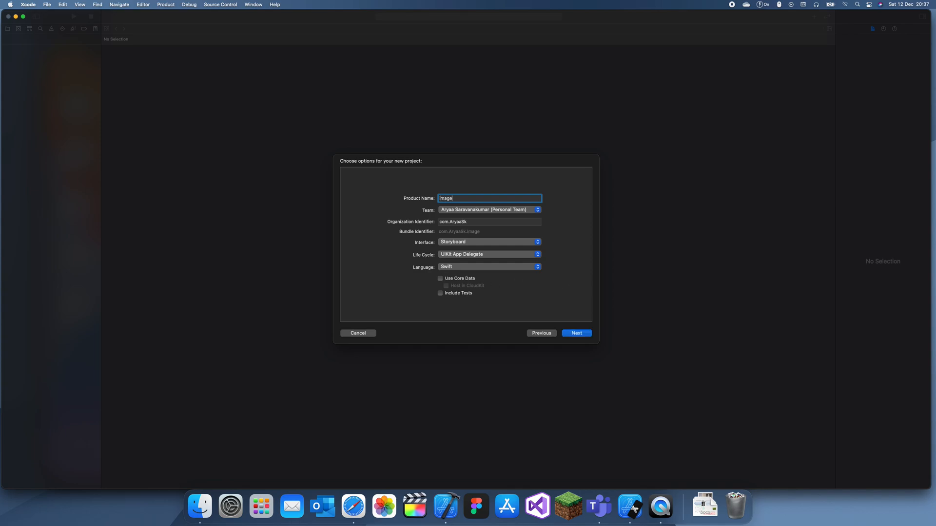
text(View_demo)
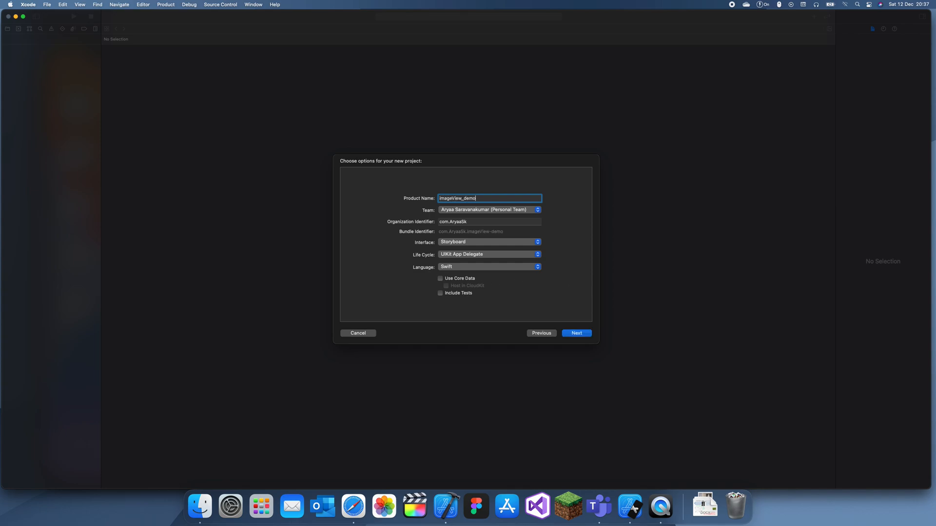
click(575, 333)
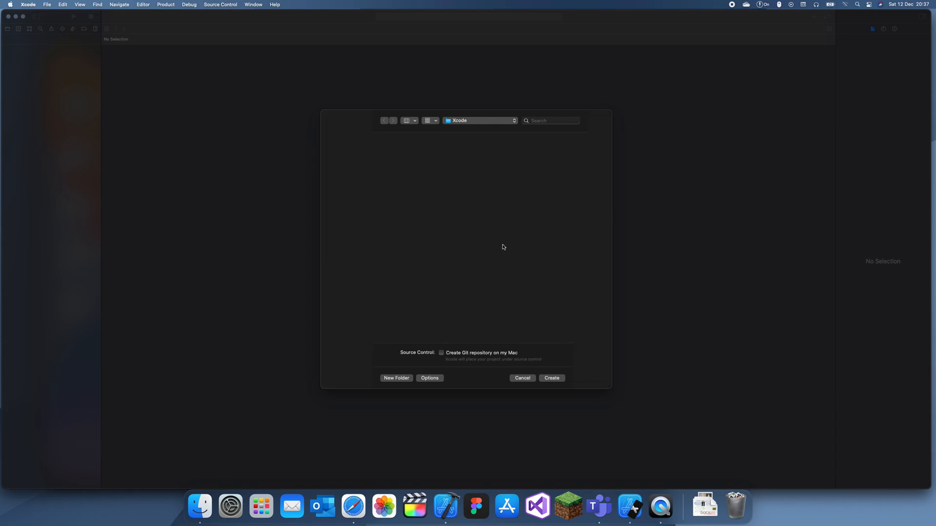
click(550, 378)
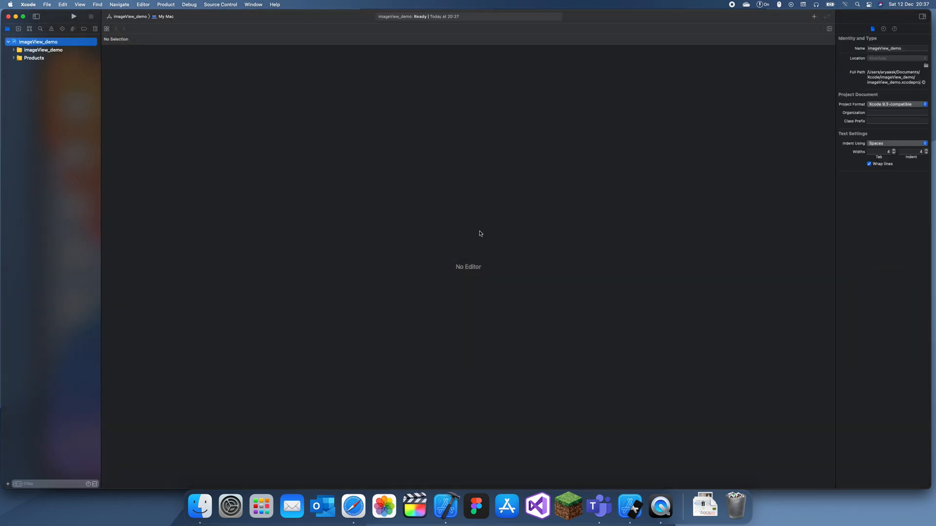
Expand the imageView_demo project, view ViewController.swift, then open Main.storyboard
click(38, 42)
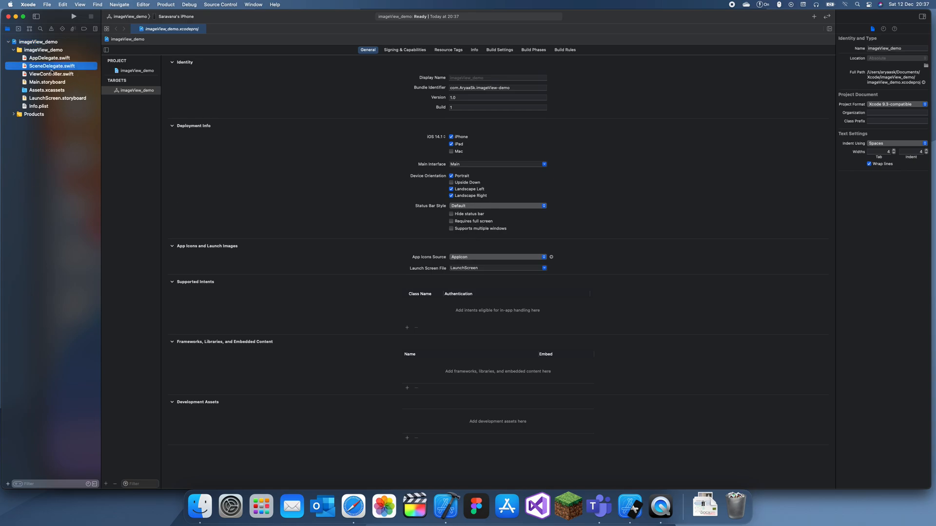
click(51, 74)
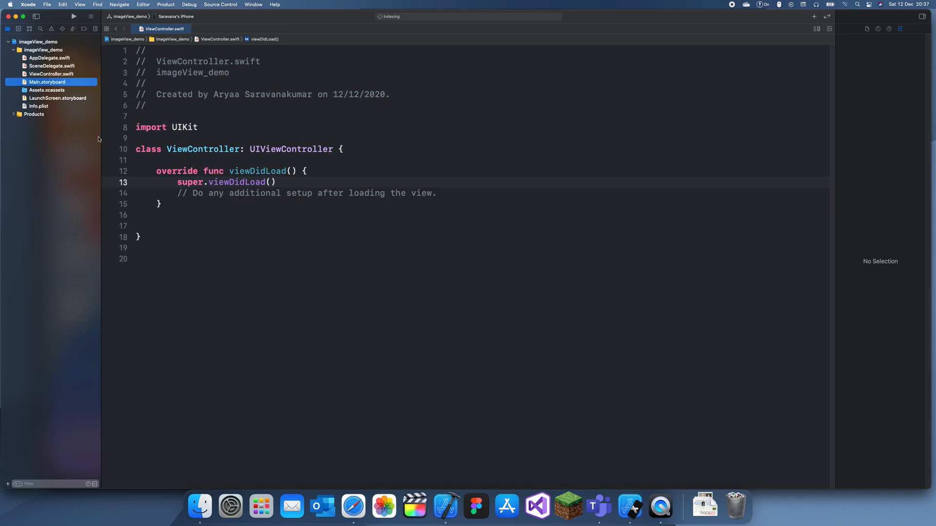
click(47, 82)
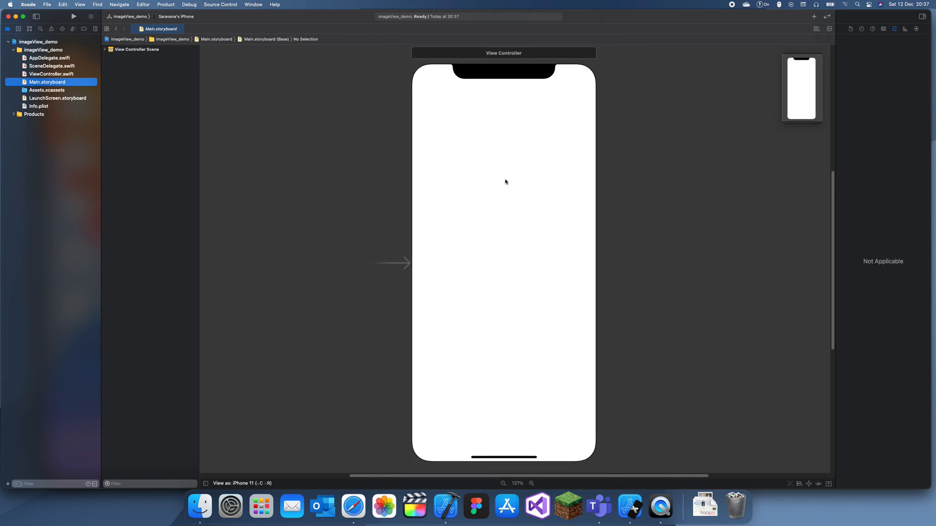
mouse_move(441, 20)
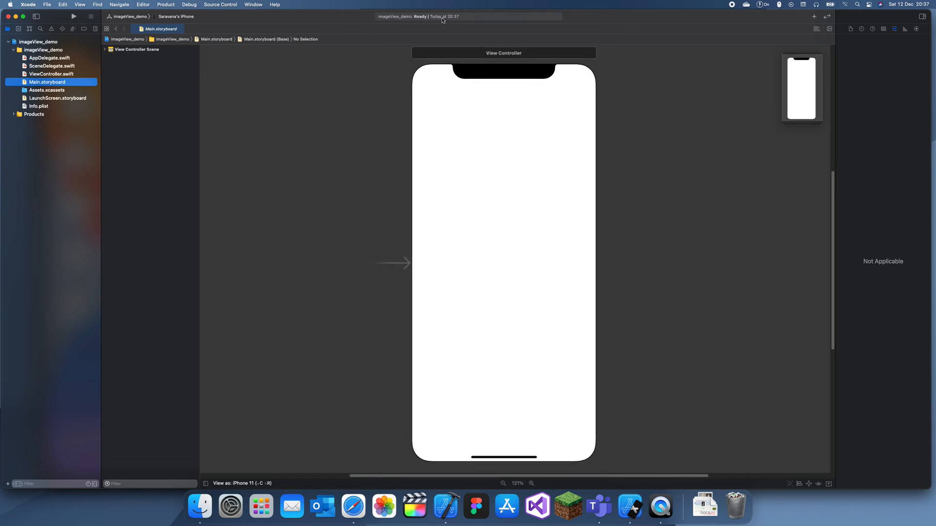
click(106, 49)
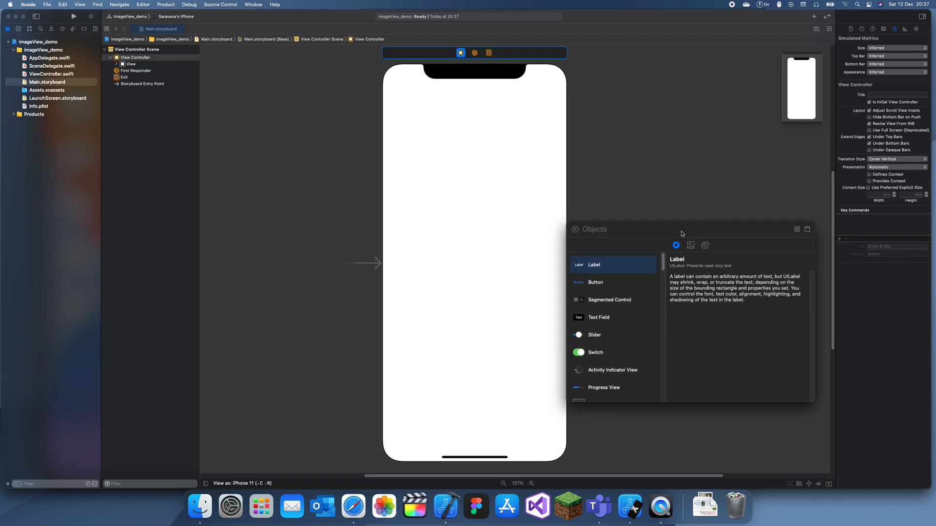
mouse_move(700, 248)
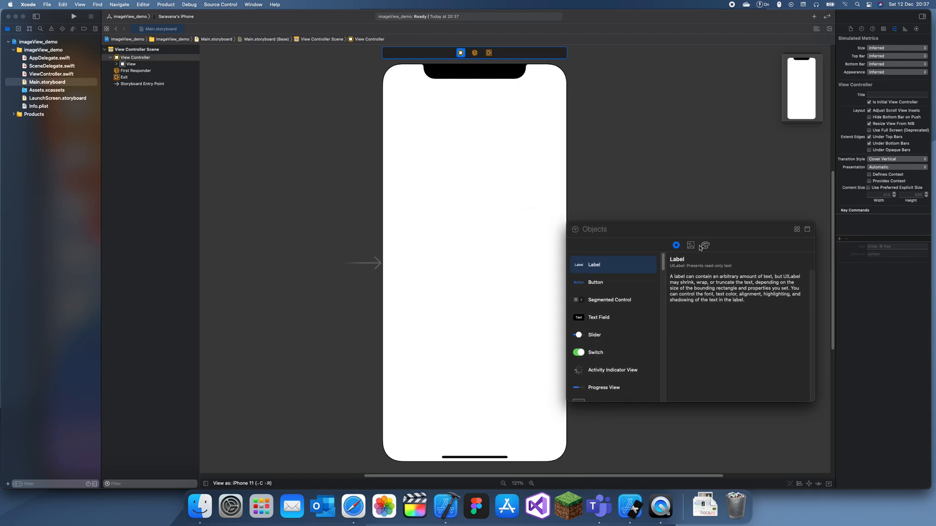
Browse the Symbols library, then return to Objects and search for 'image'
click(691, 246)
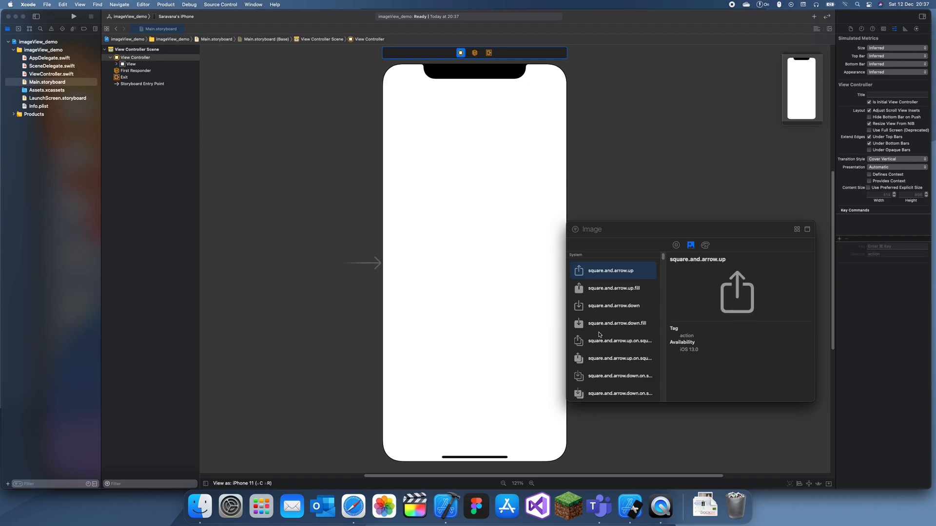
scroll(down, 3)
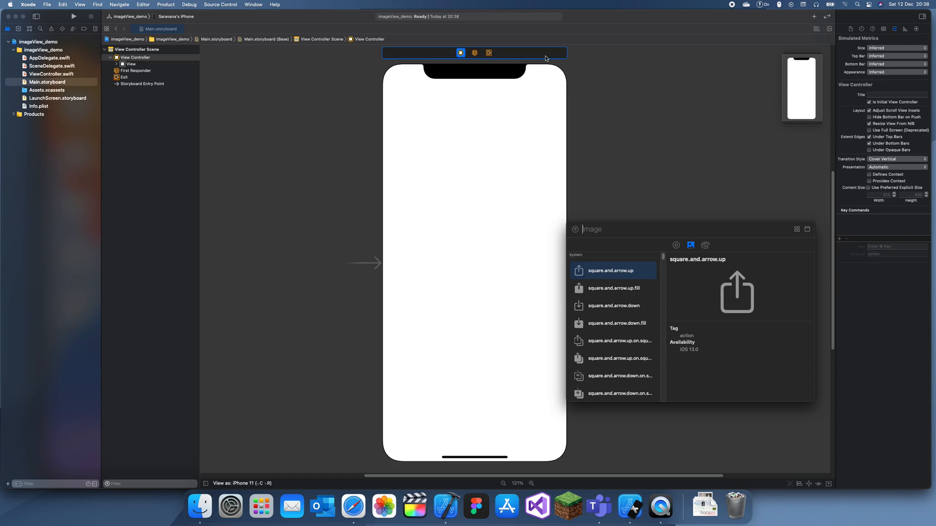
click(675, 246)
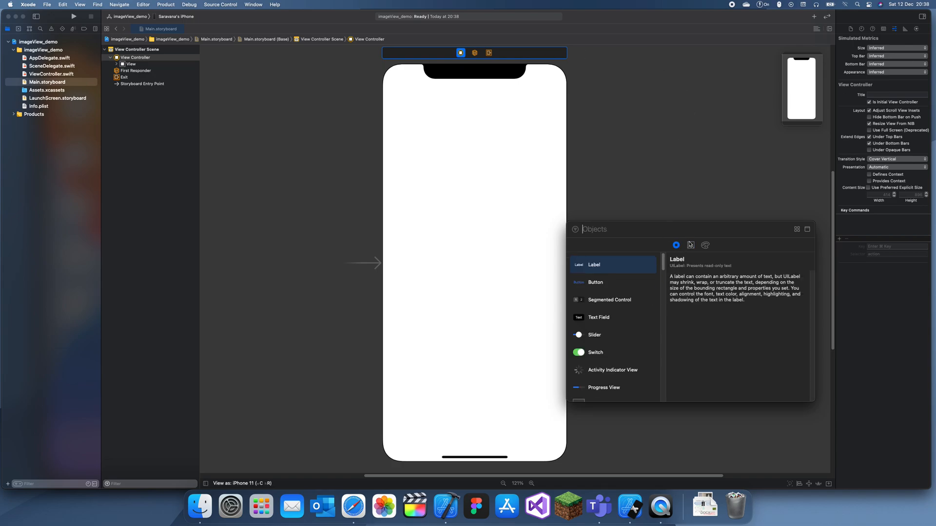
text(image)
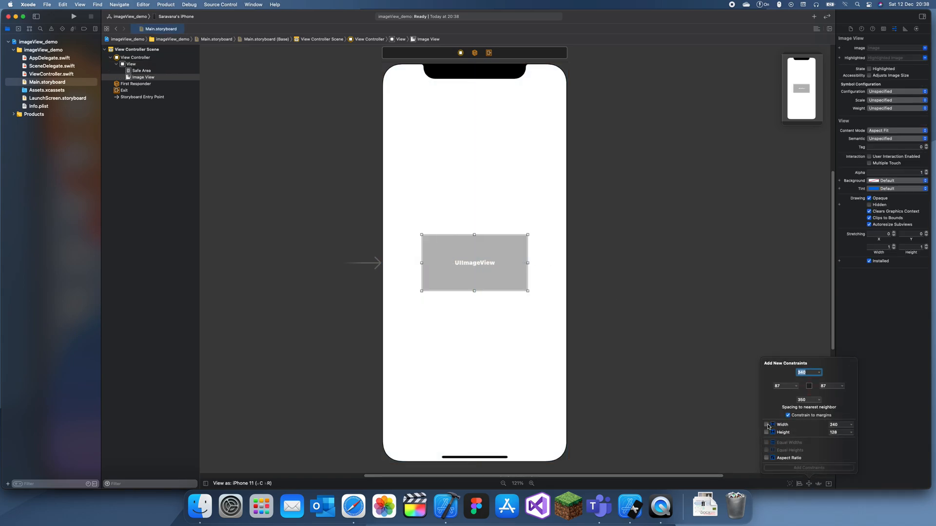
Pin the image view with four spacing constraints and add them
click(767, 424)
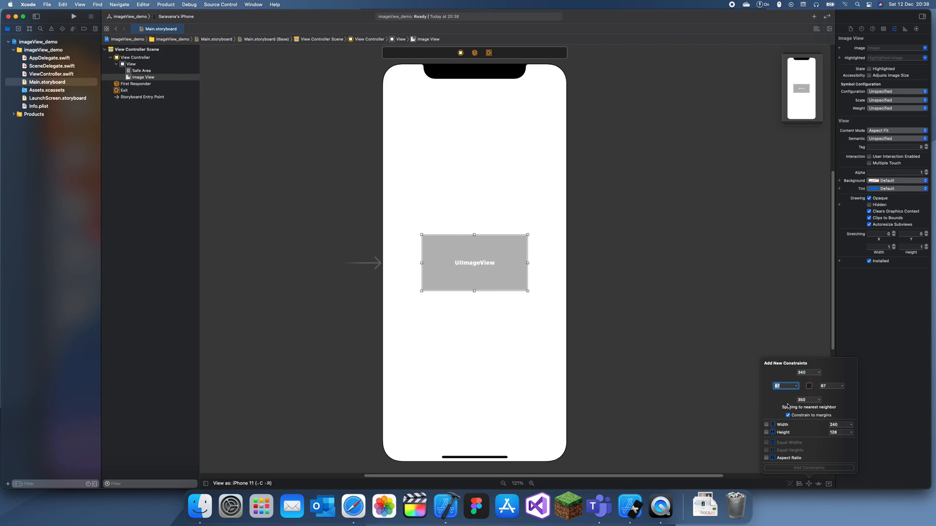
click(808, 386)
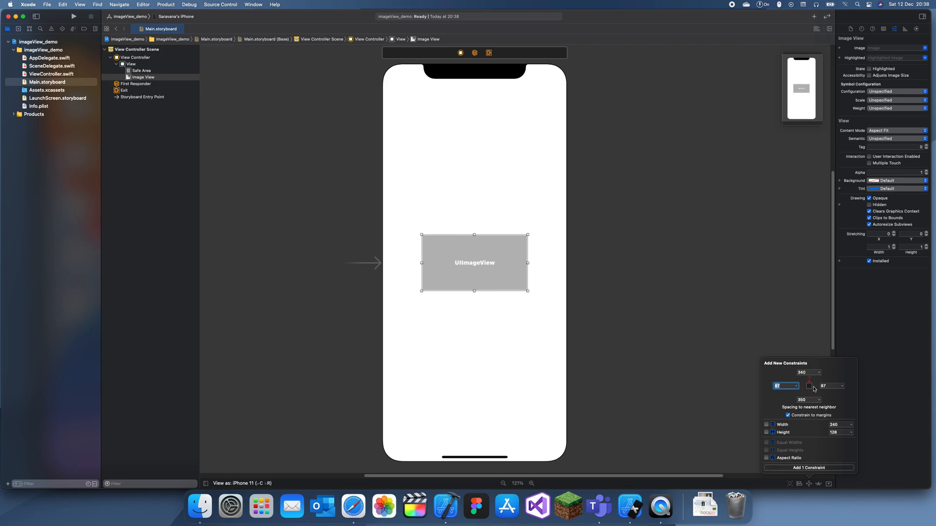
click(809, 386)
text(30)
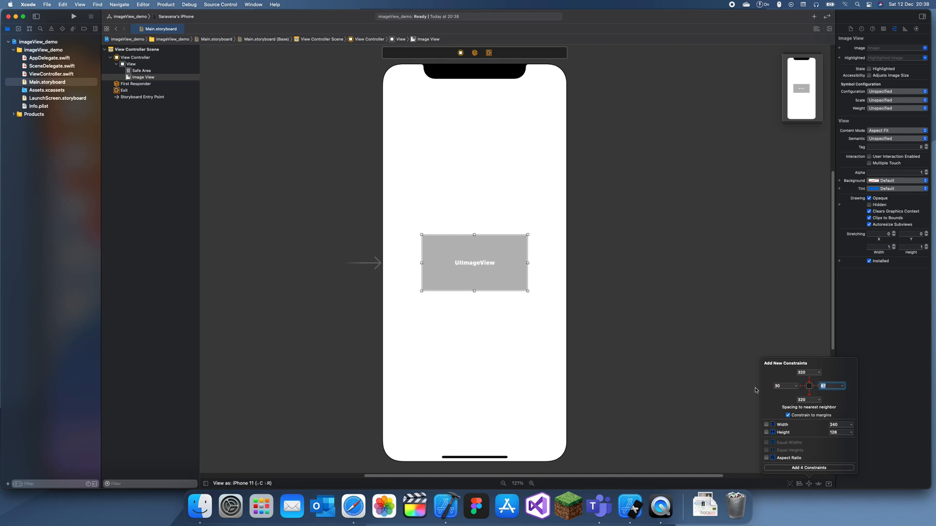
click(807, 468)
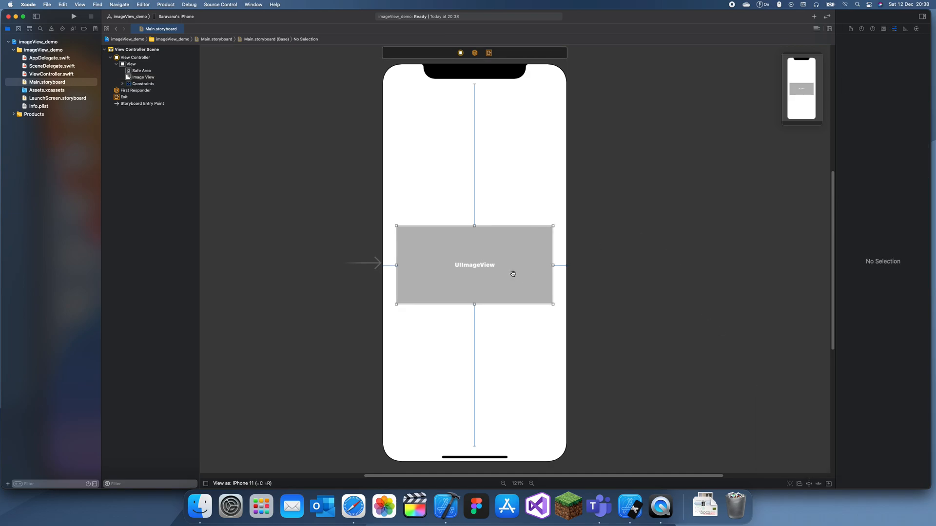
click(816, 29)
text(imageV)
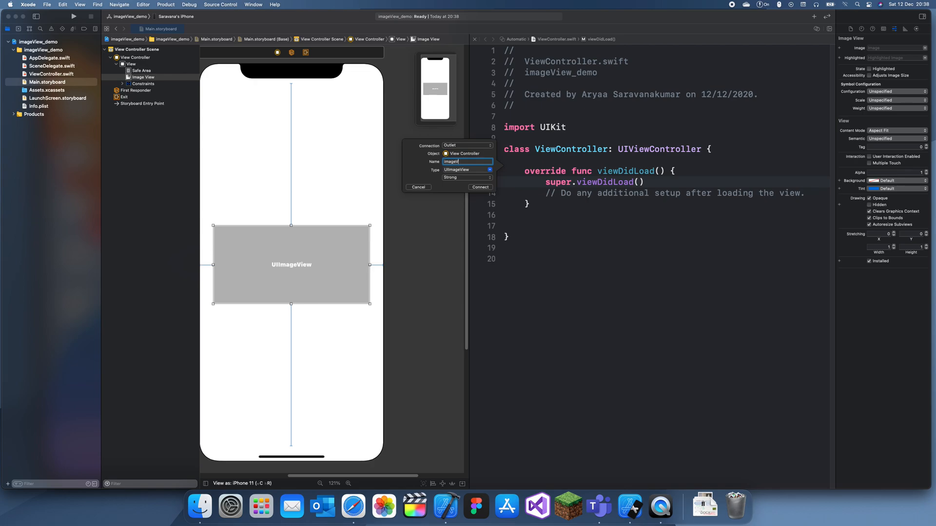
Connect the imageView outlet and open ViewController.swift
click(479, 187)
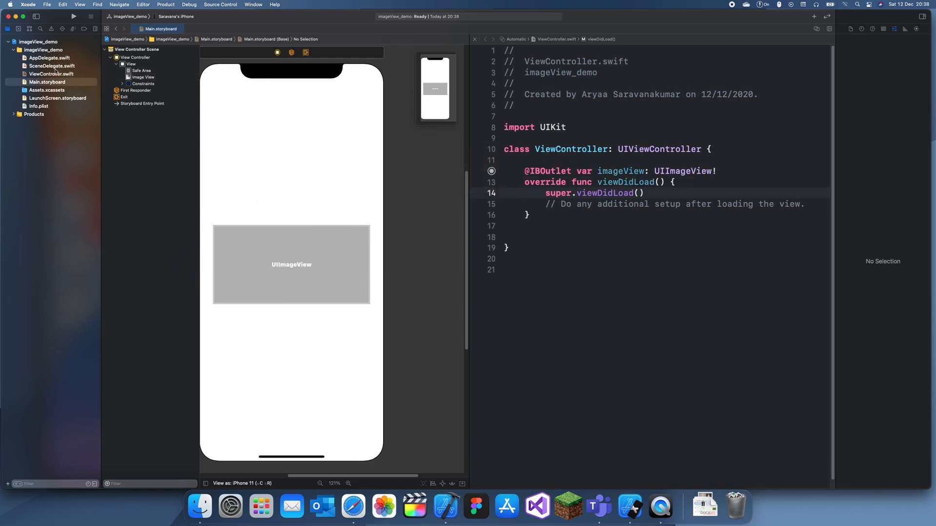
click(51, 73)
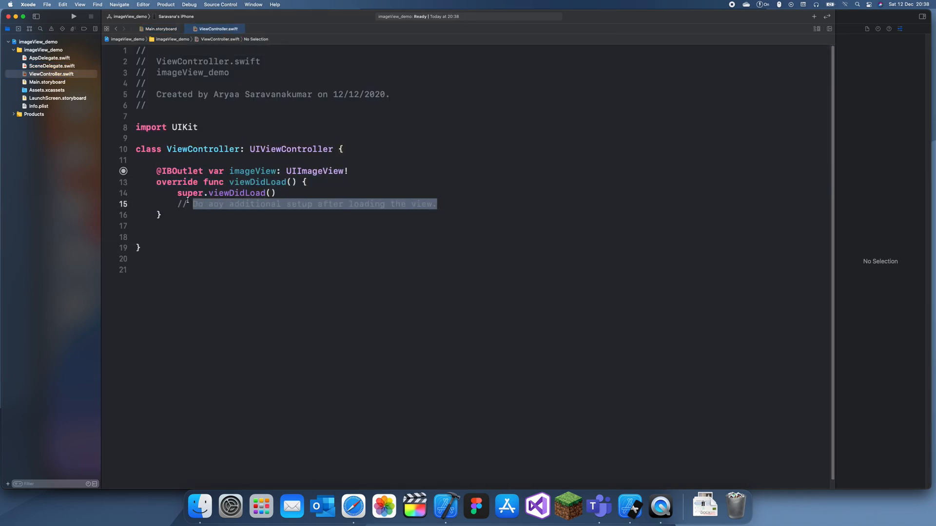
Start typing 'imageView.image = UI' inside viewDidLoad
click(473, 204)
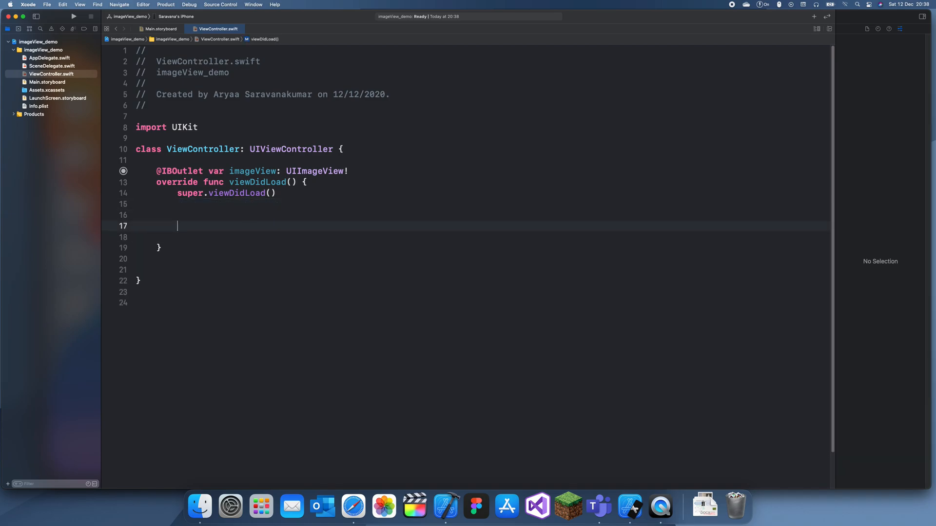
text(imageViue)
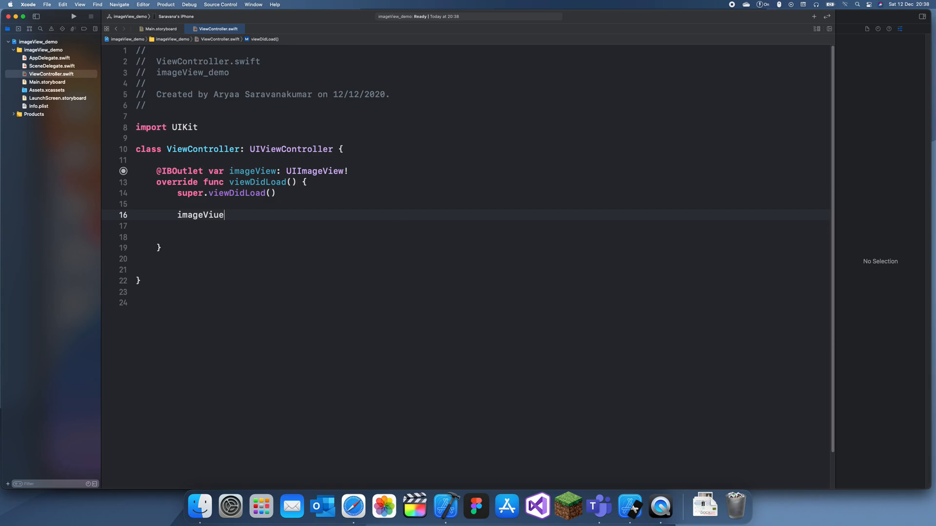
text(w.image)
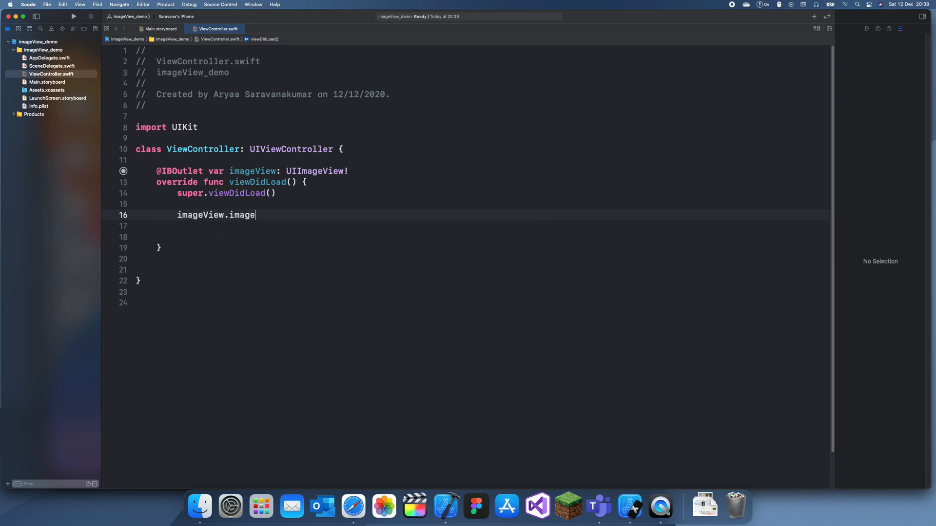
text(= UIImage()
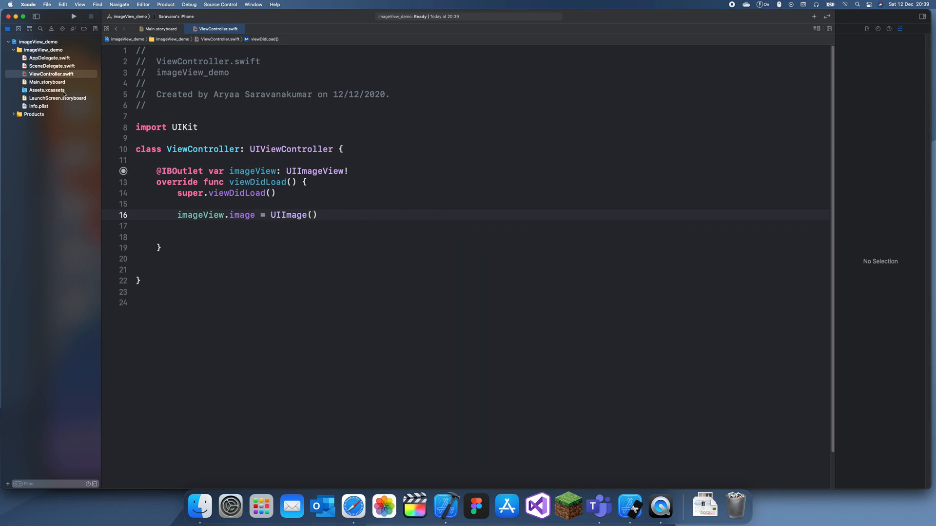
Check Assets.xcassets, then complete UIImage(systemName: "bookmark")
click(47, 90)
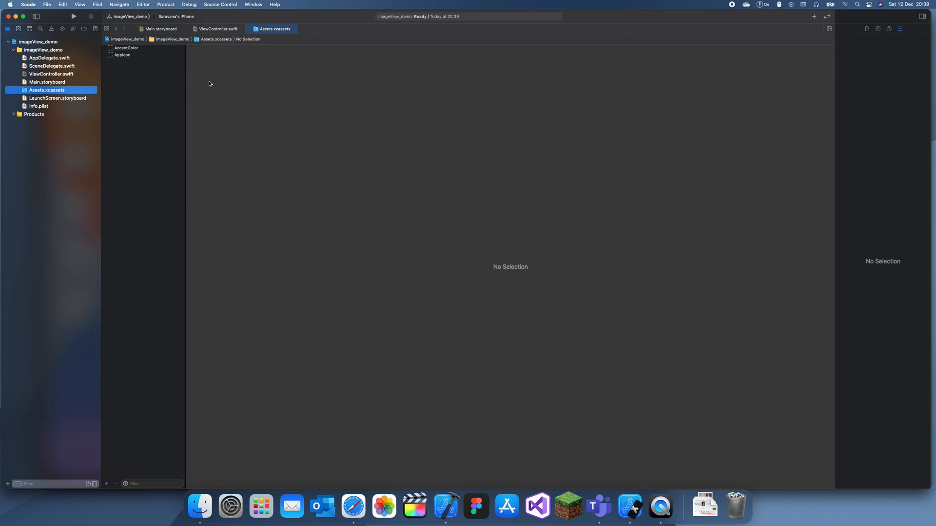
mouse_move(134, 63)
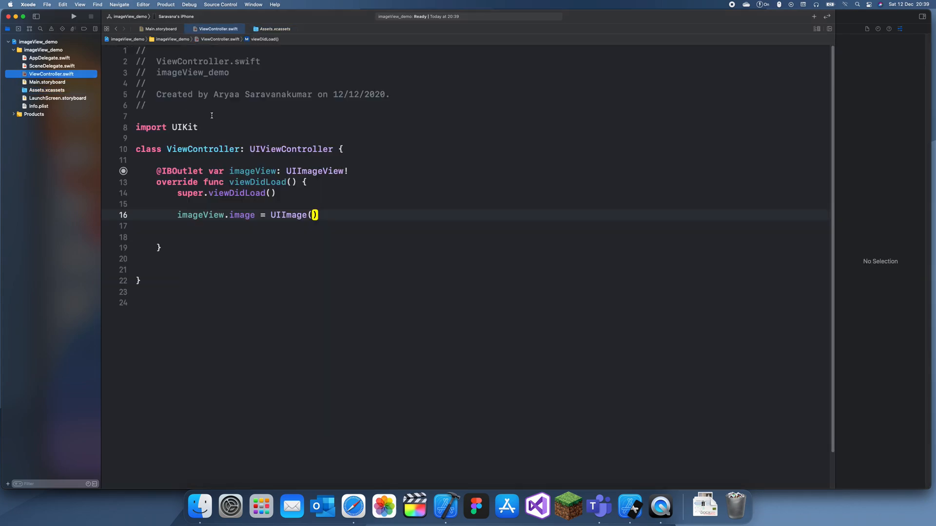
text(named:)
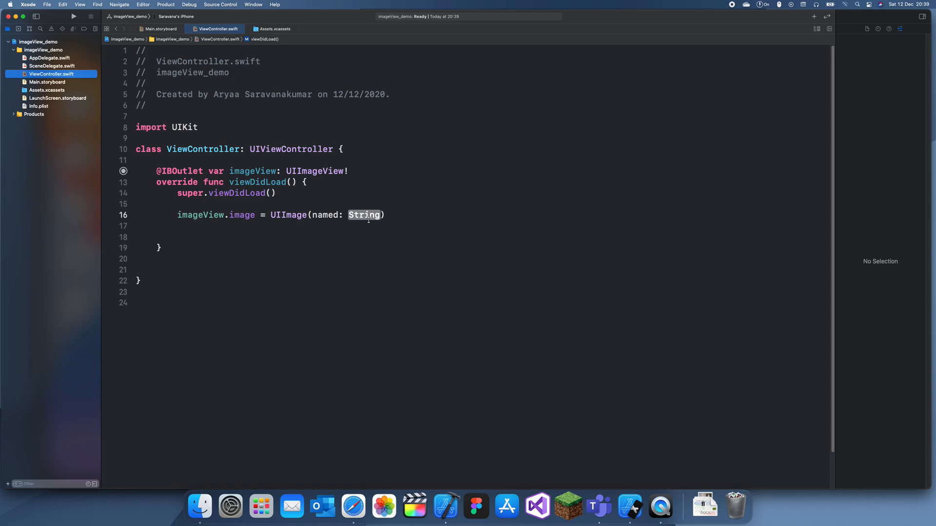
text(systemN)
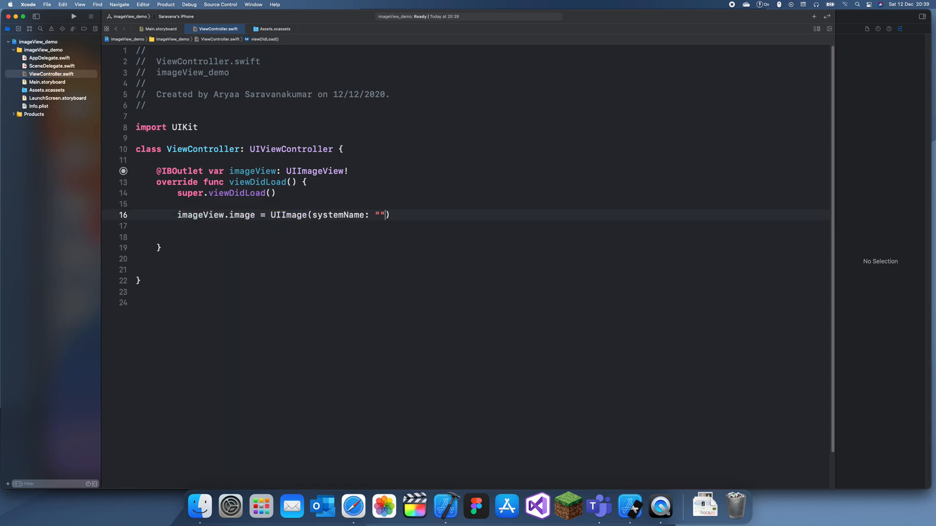
text(bookmarlk)
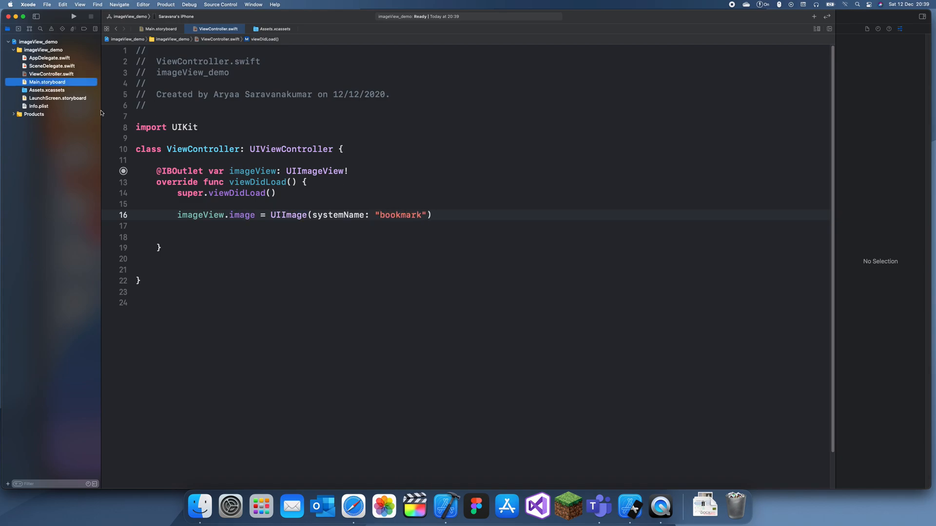
Show Main.storyboard beside the code and preview bookmark symbol variants in the library
click(158, 29)
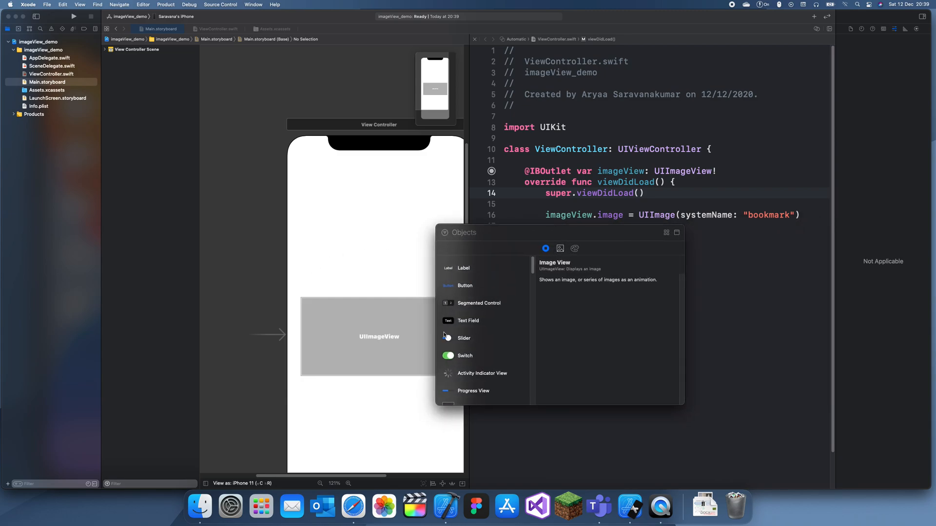
text(bo)
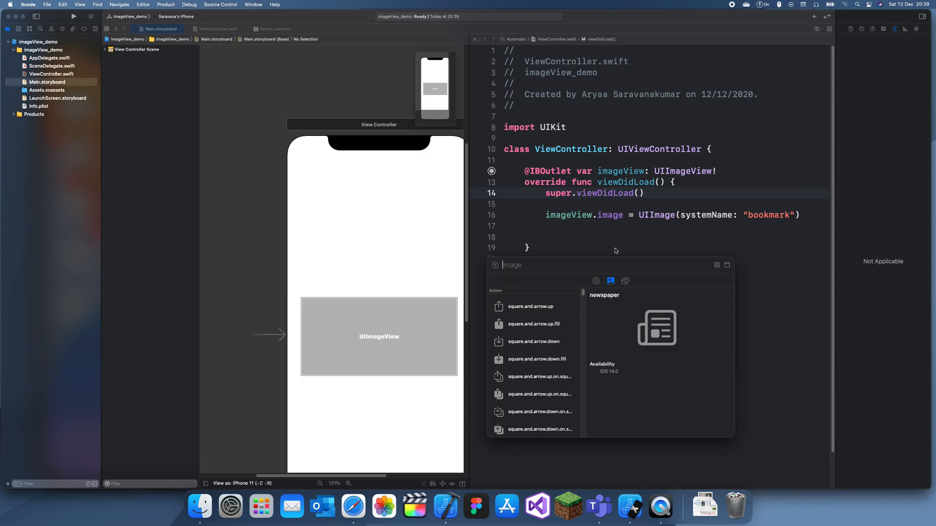
text(bookmark)
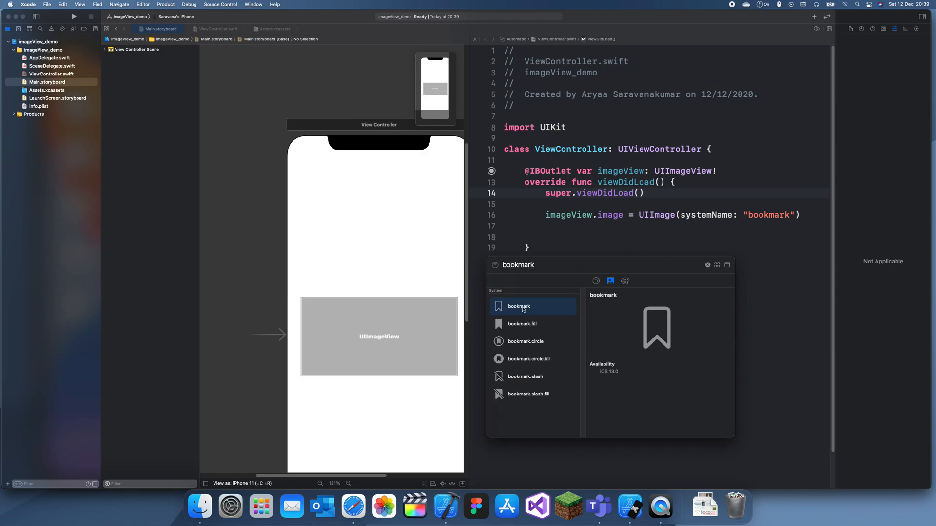
click(525, 341)
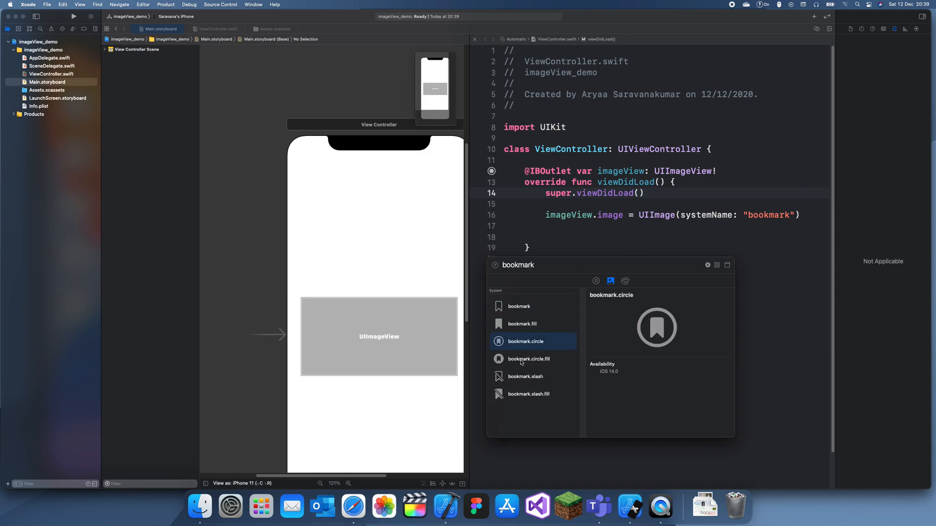
click(529, 358)
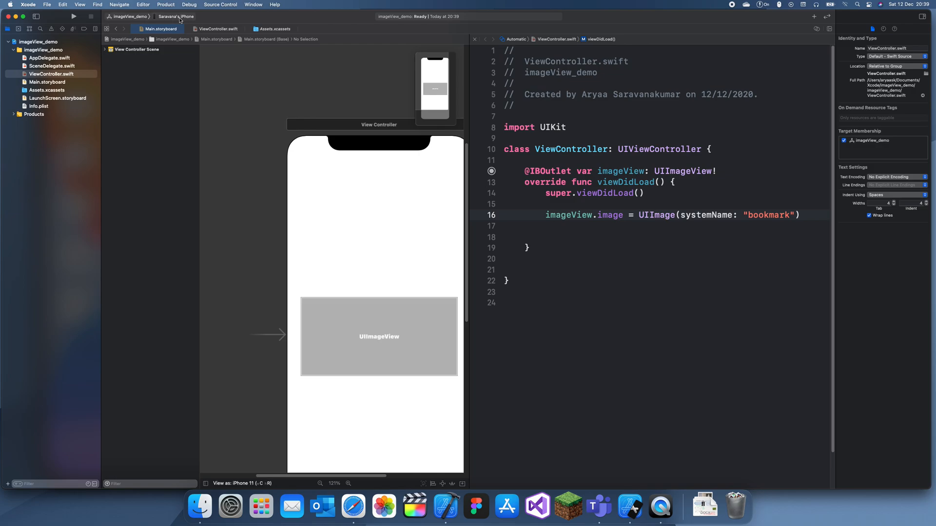
Run the app on the iPhone 12 mini simulator
click(169, 16)
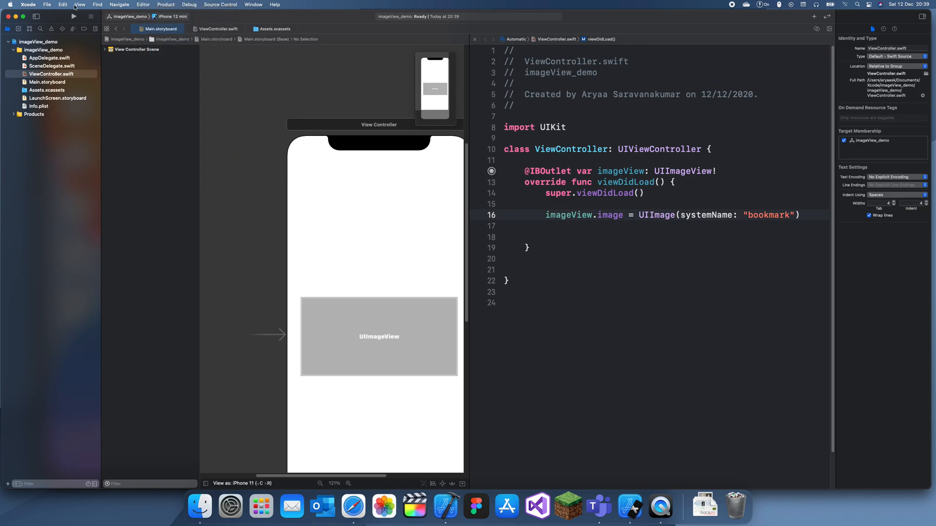
click(75, 16)
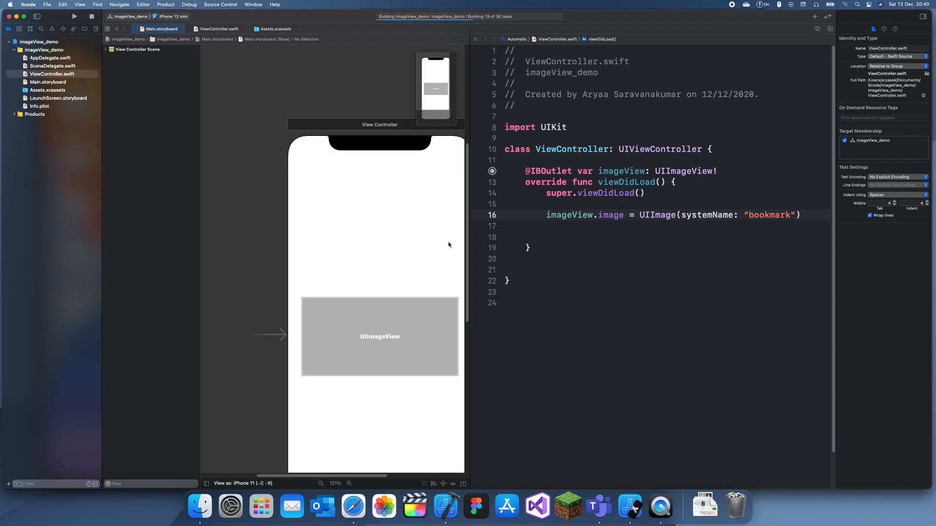
click(74, 17)
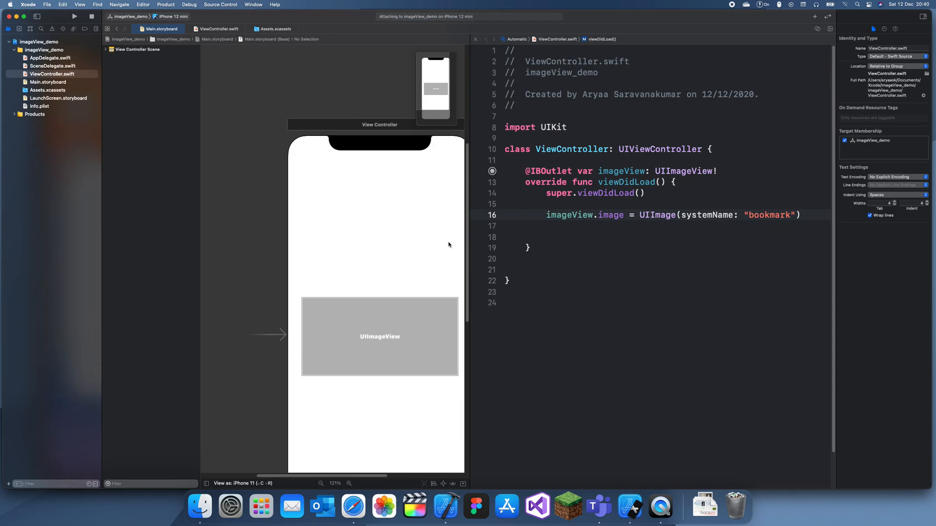
click(74, 16)
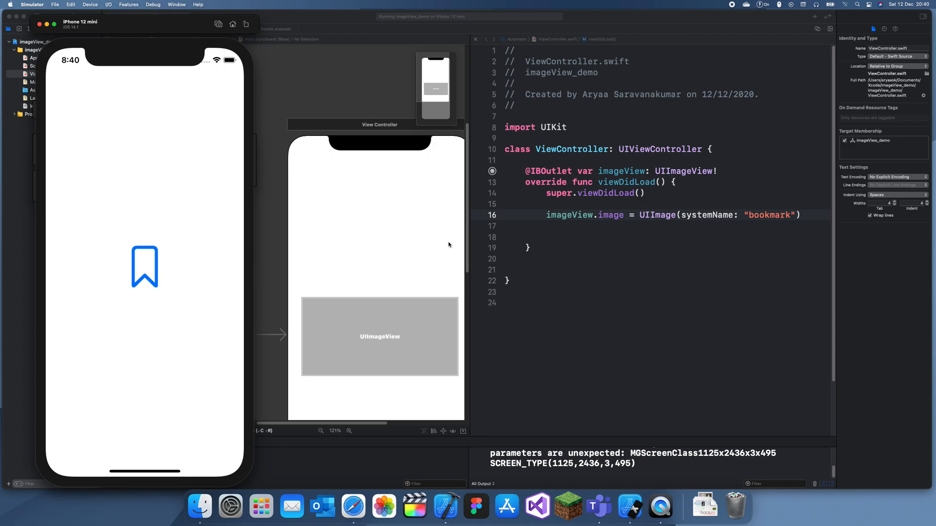
mouse_move(152, 264)
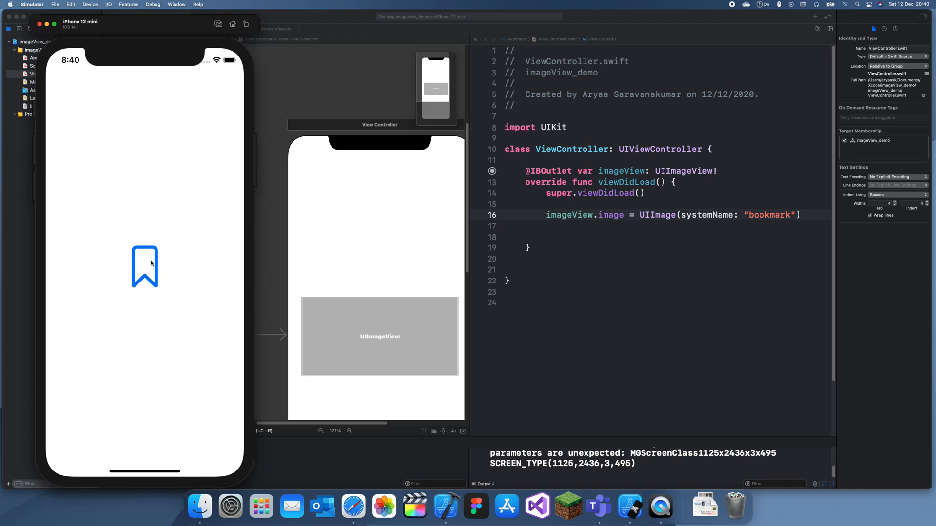
mouse_move(107, 263)
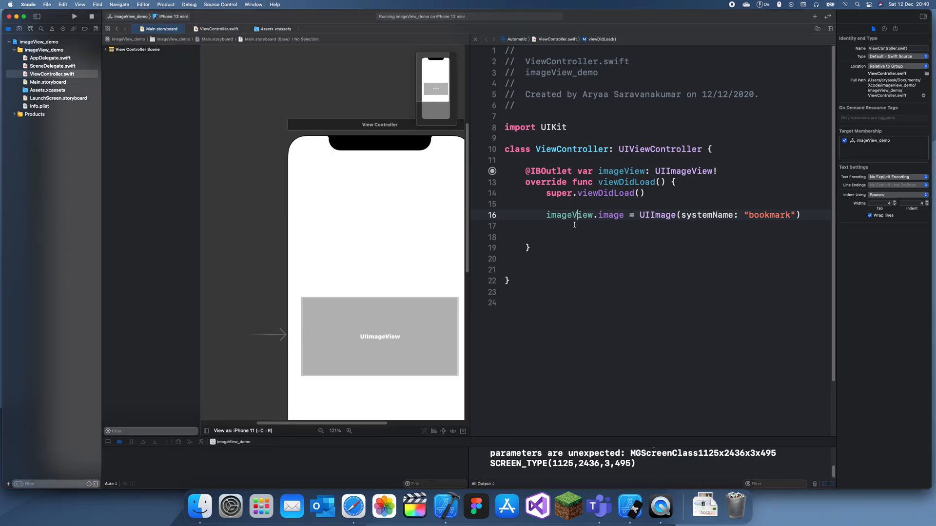
Add imageView.tintColor = .purple in viewDidLoad and rerun the app
text(imageView.tintColor =)
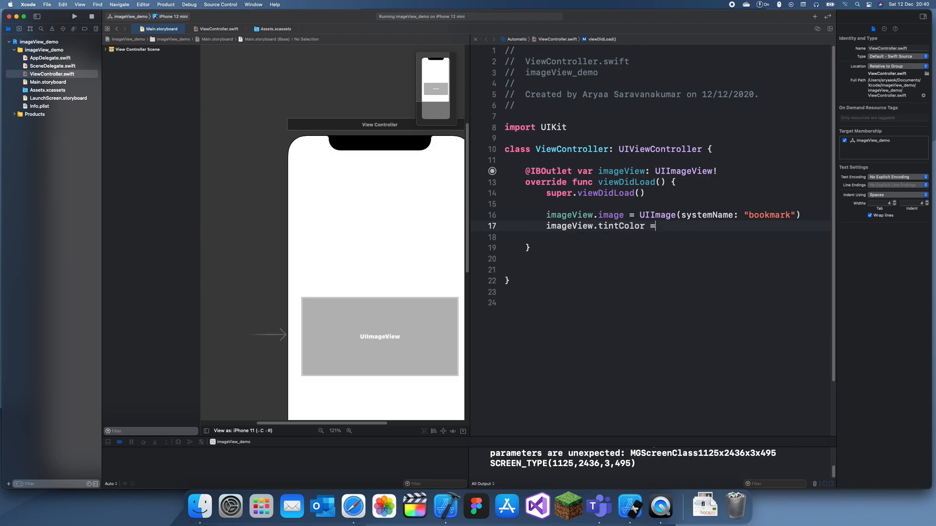
text(.purple)
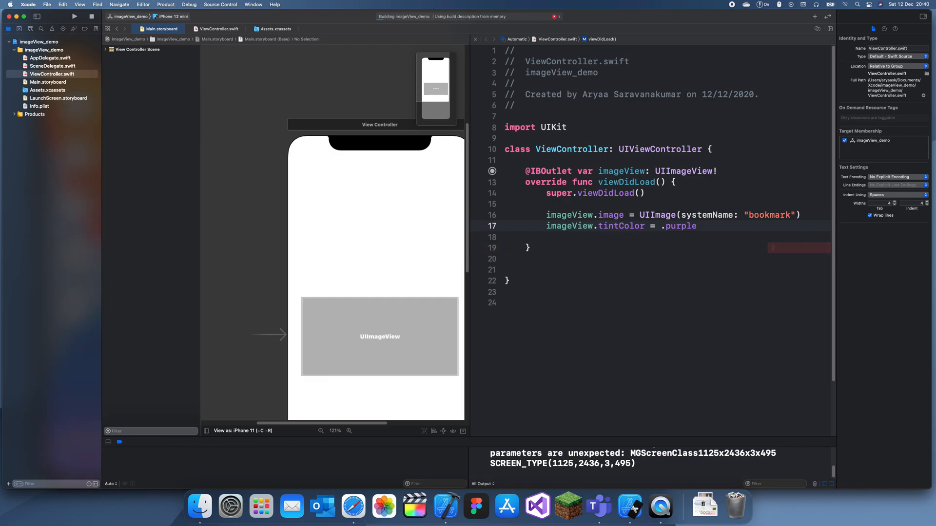
click(74, 16)
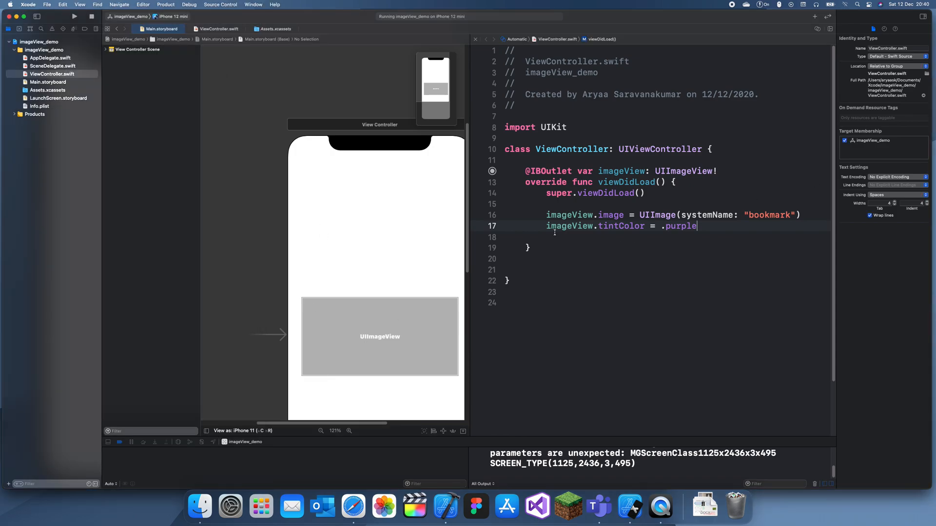
click(711, 258)
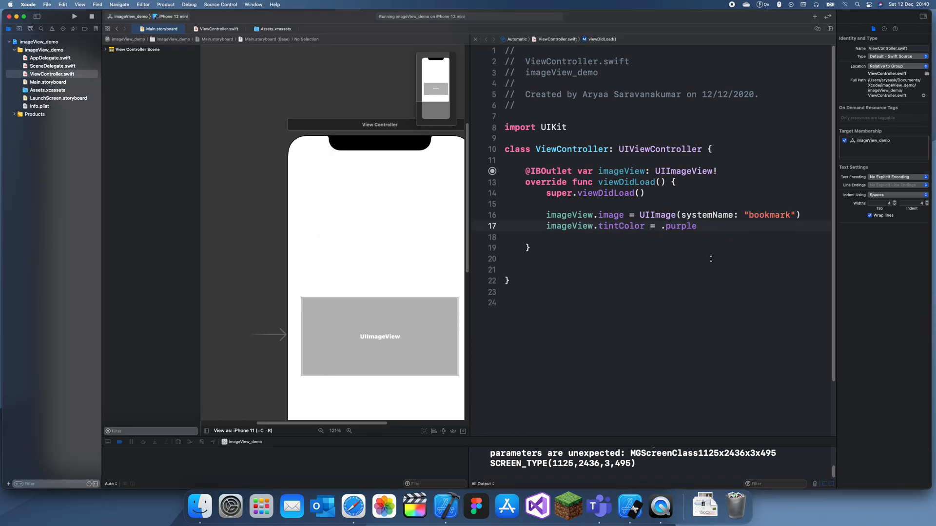